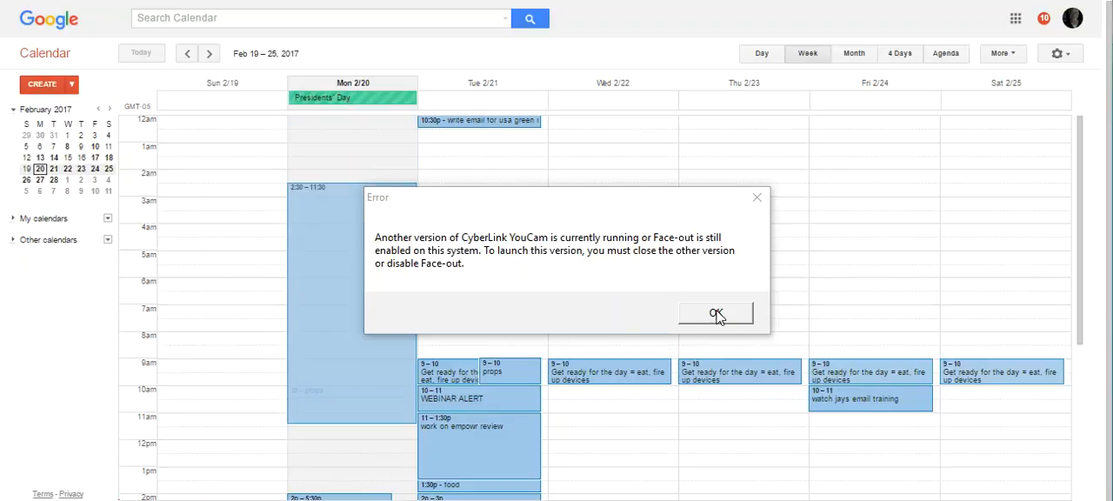
Dismiss the CyberLink YouCam error dialog with OK.
left_click(715, 314)
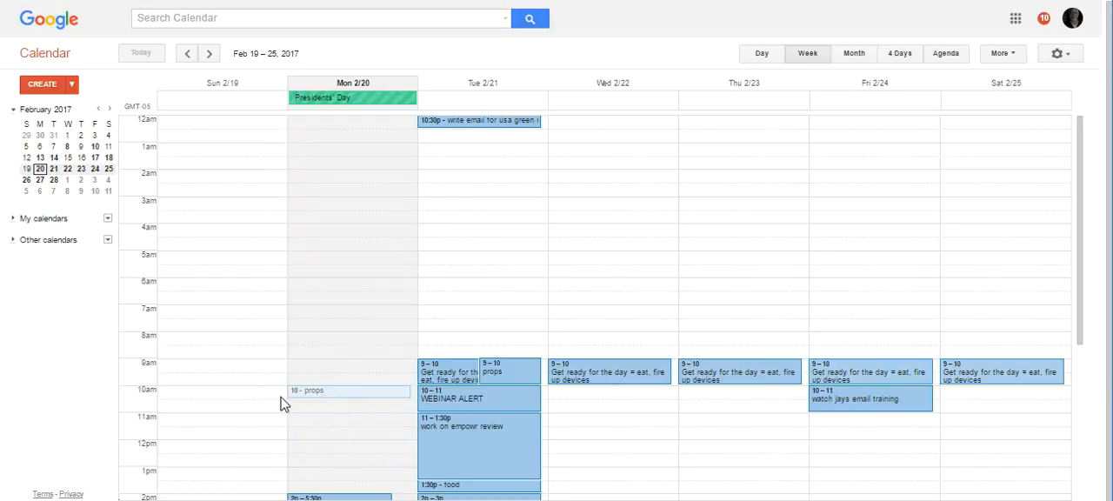
Scroll the Feb 19–25 week down to the evening usa green rush email task.
scroll("down", 3)
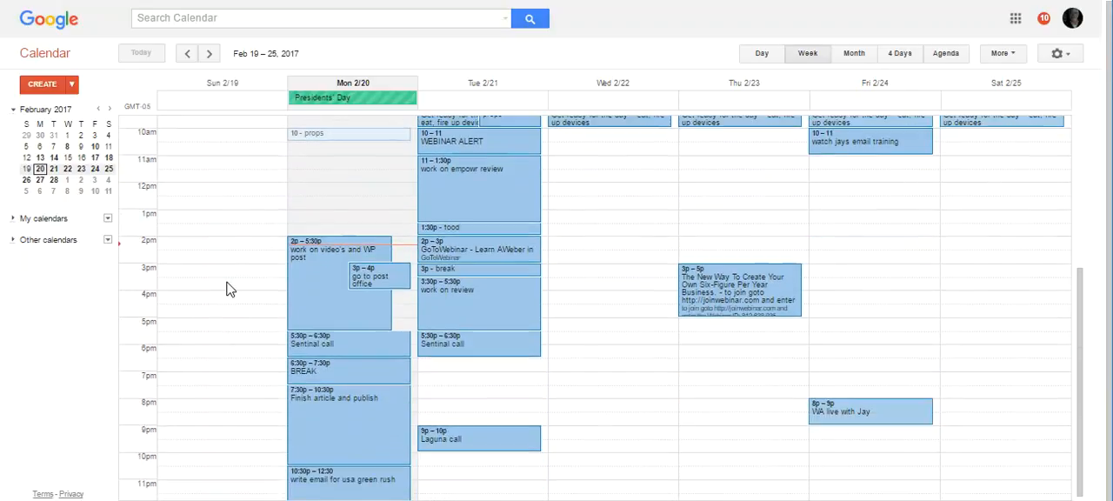
mouse_move(300, 232)
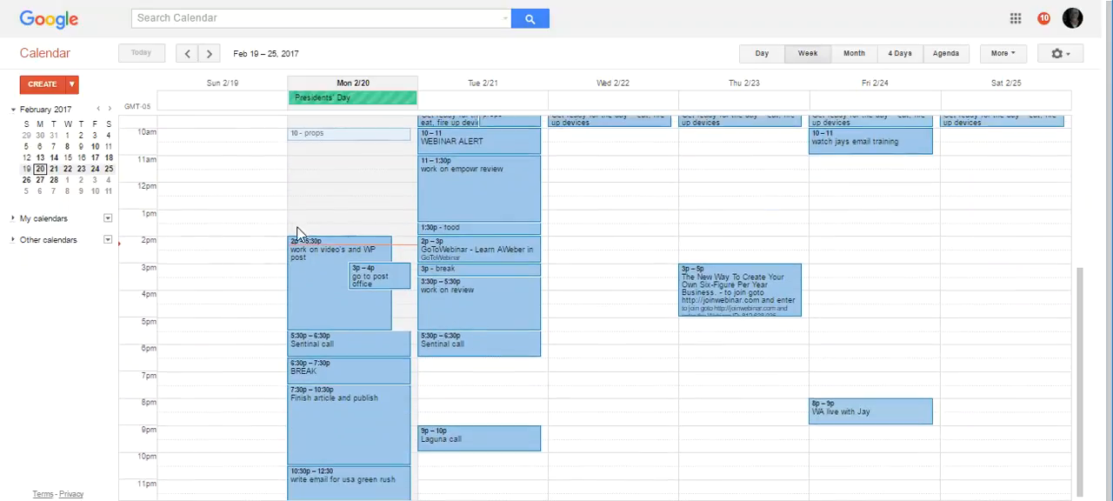
mouse_move(595, 236)
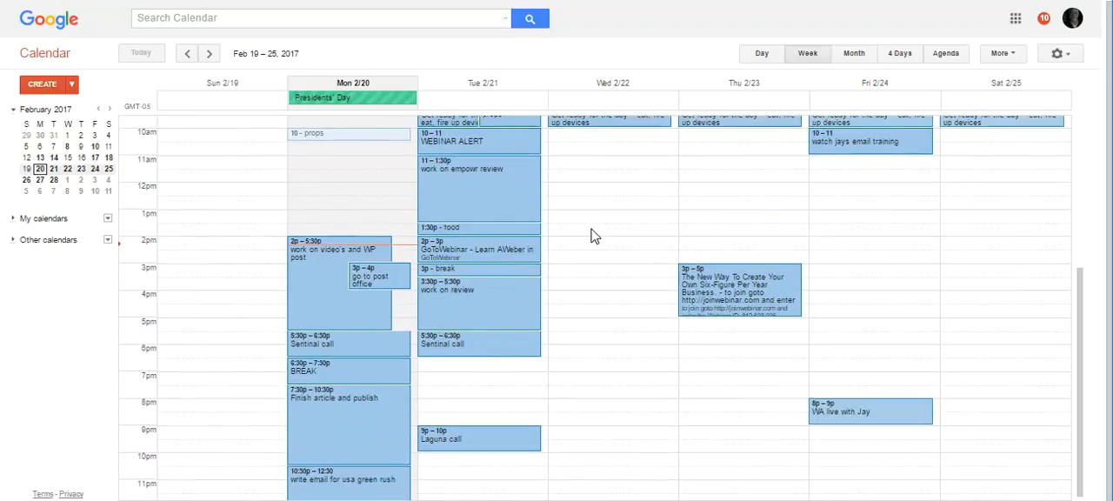
scroll("down", 3)
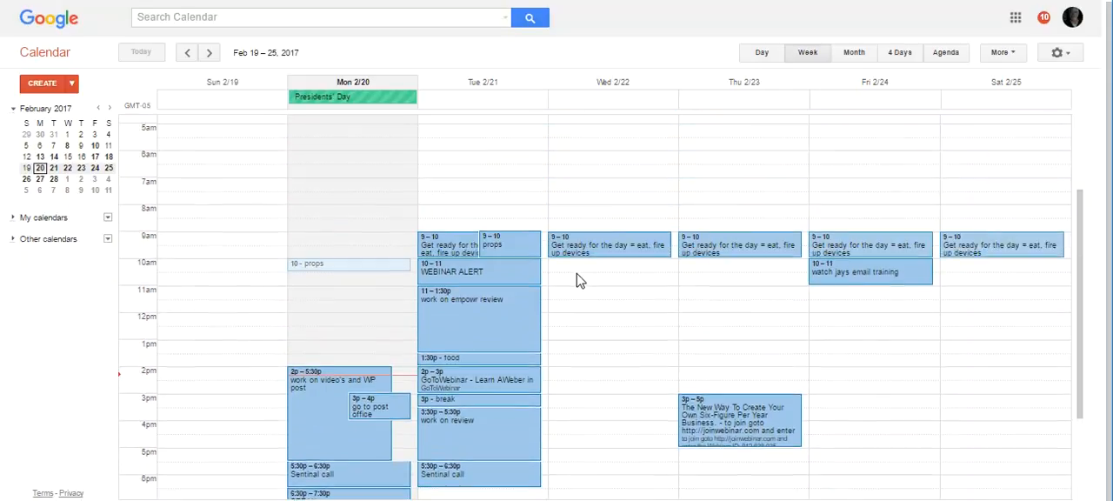
scroll("down", 3)
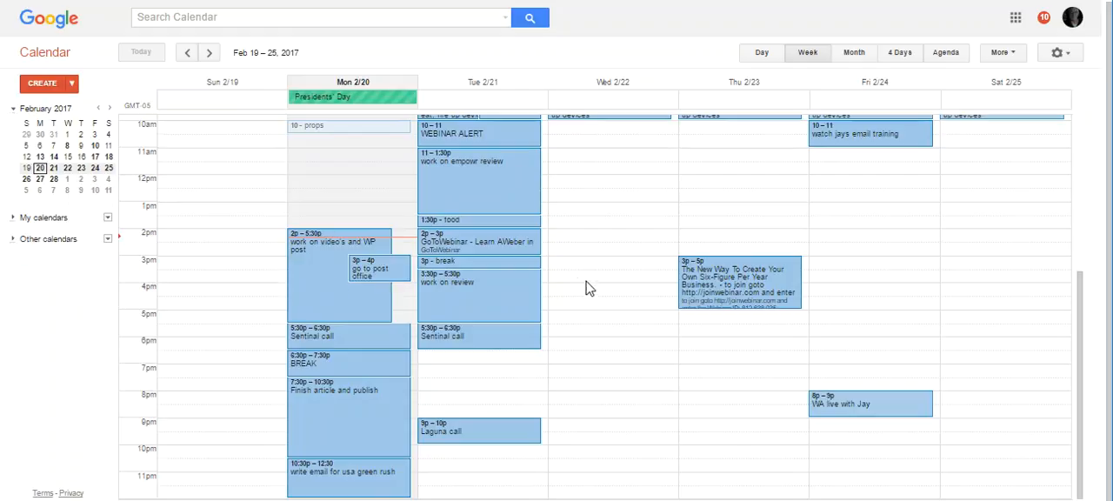
mouse_move(607, 274)
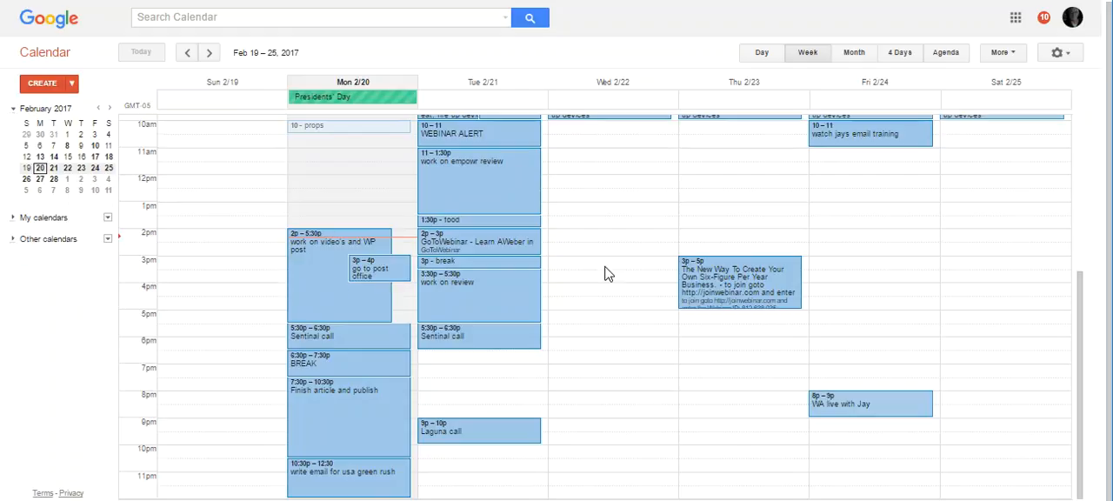
mouse_move(594, 360)
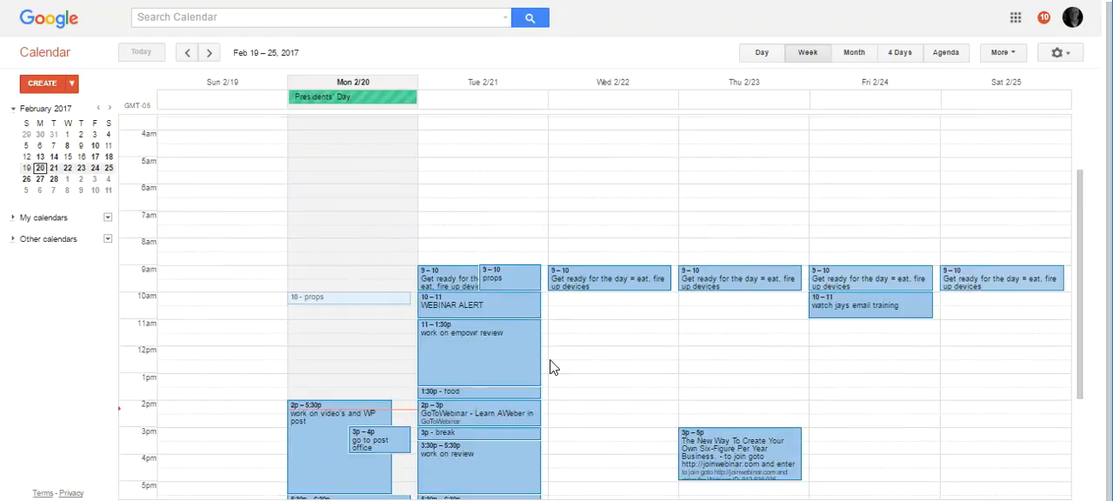
scroll("down", 3)
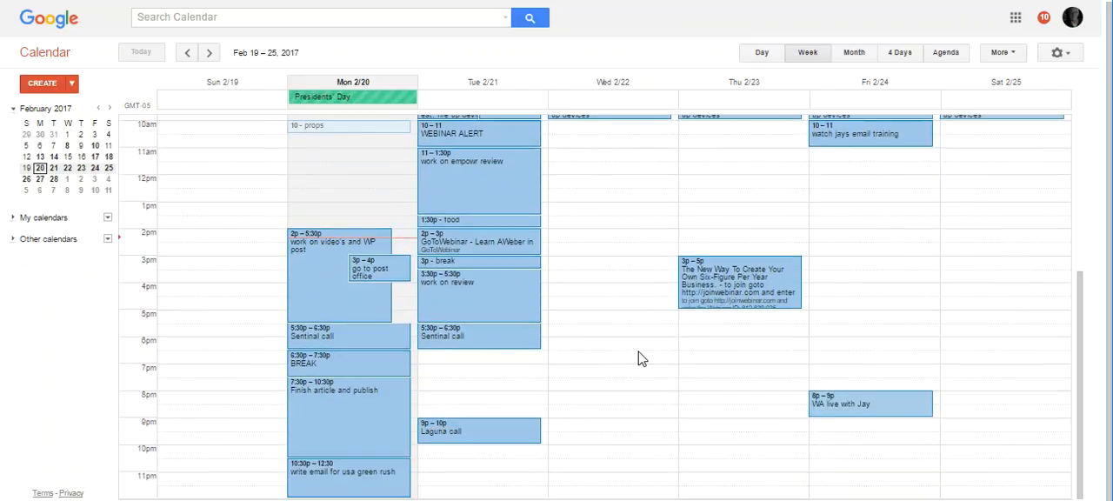